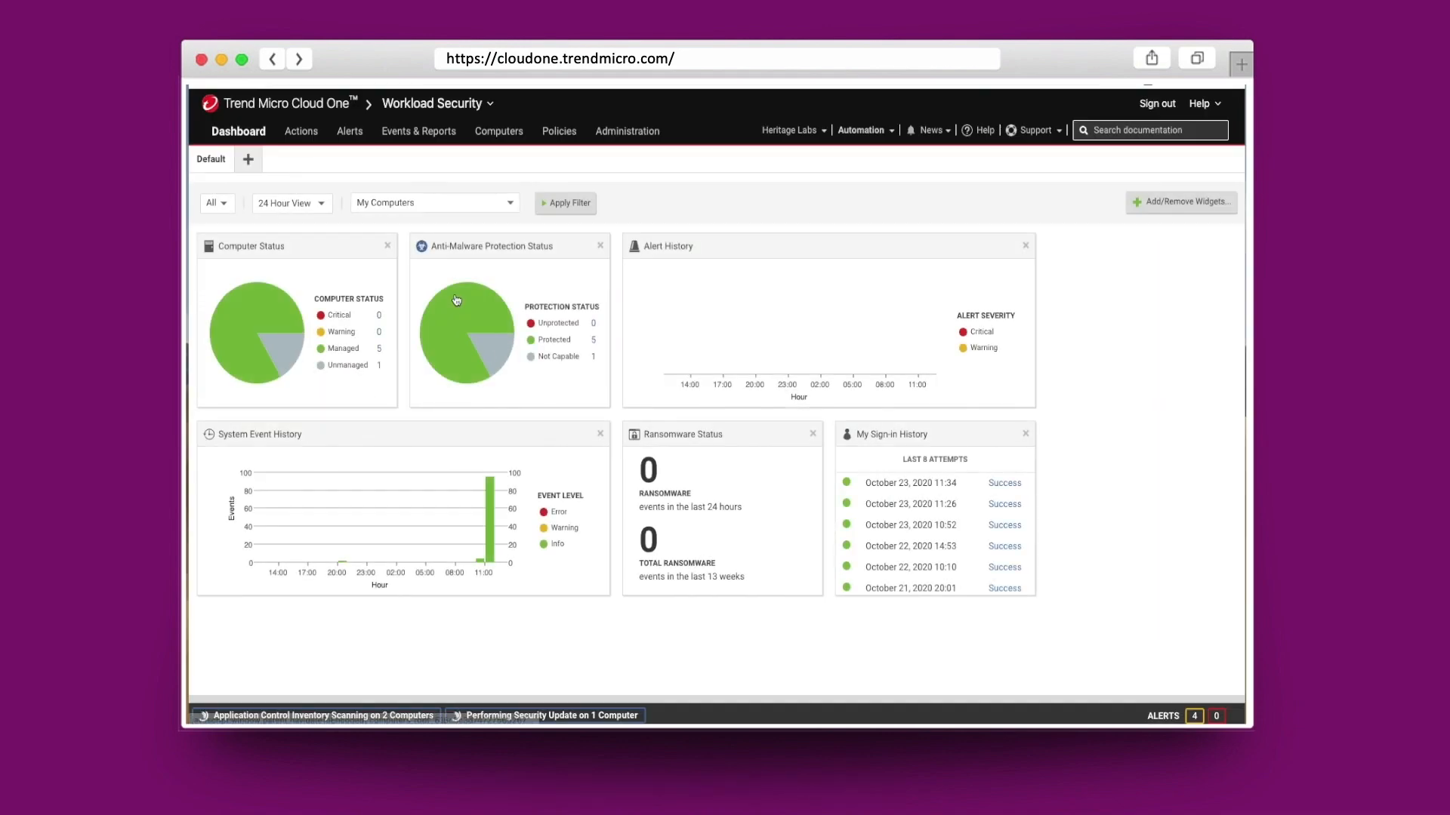
mouse_move(459, 297)
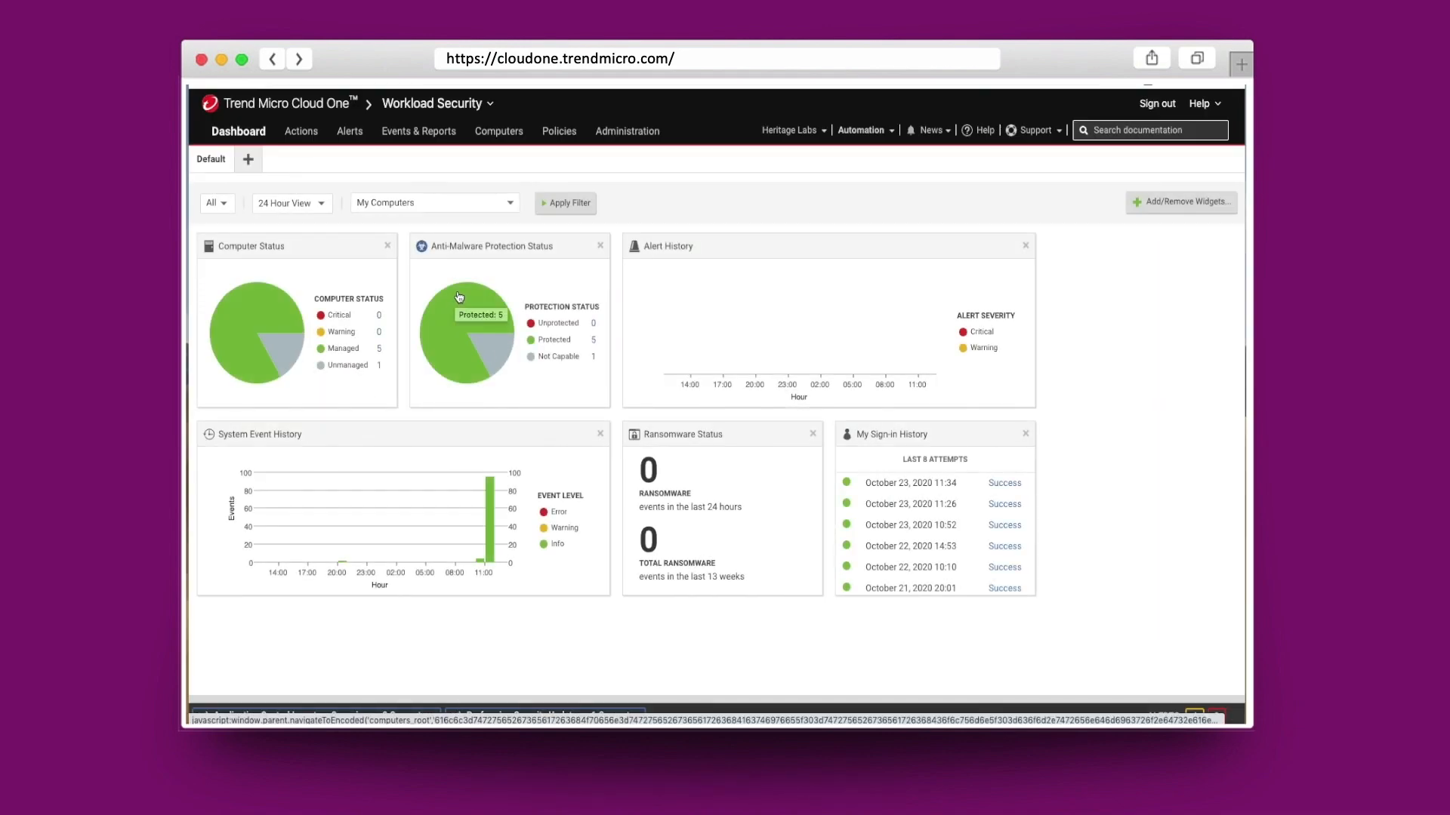
mouse_move(467, 274)
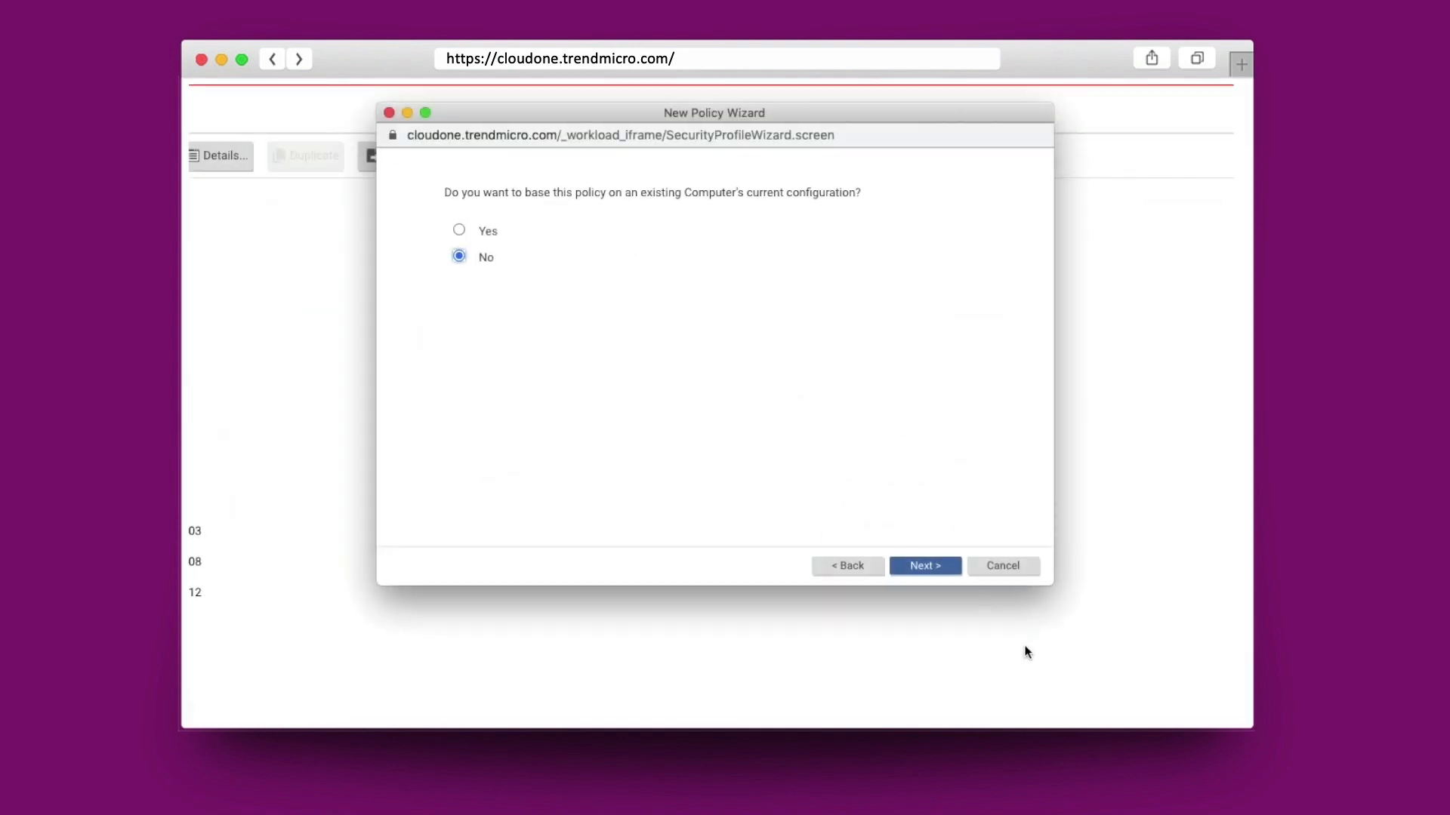
Finish a new policy with all eight modules On, then open Support > Deployment Scripts.
left_click(924, 565)
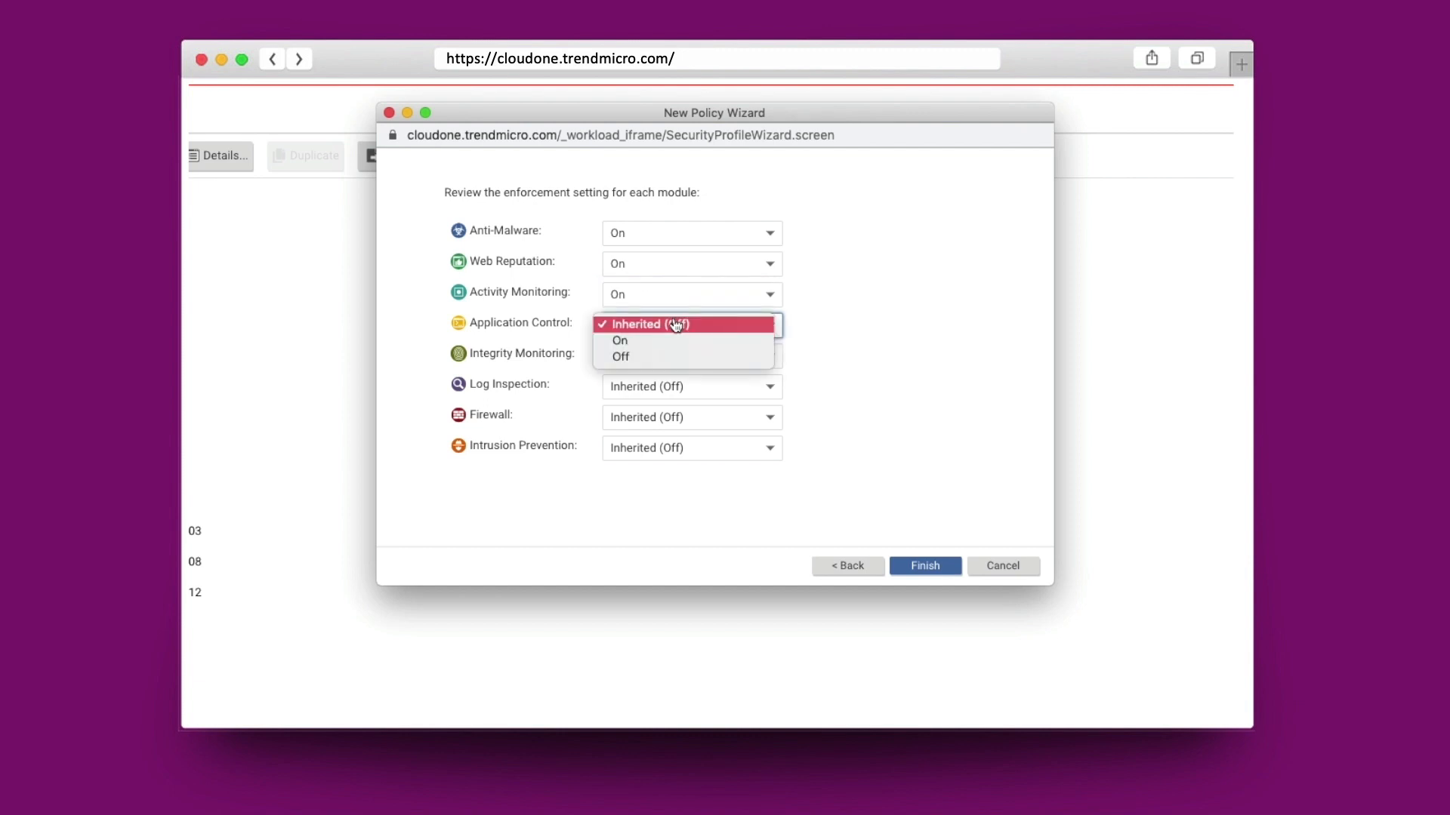
left_click(620, 340)
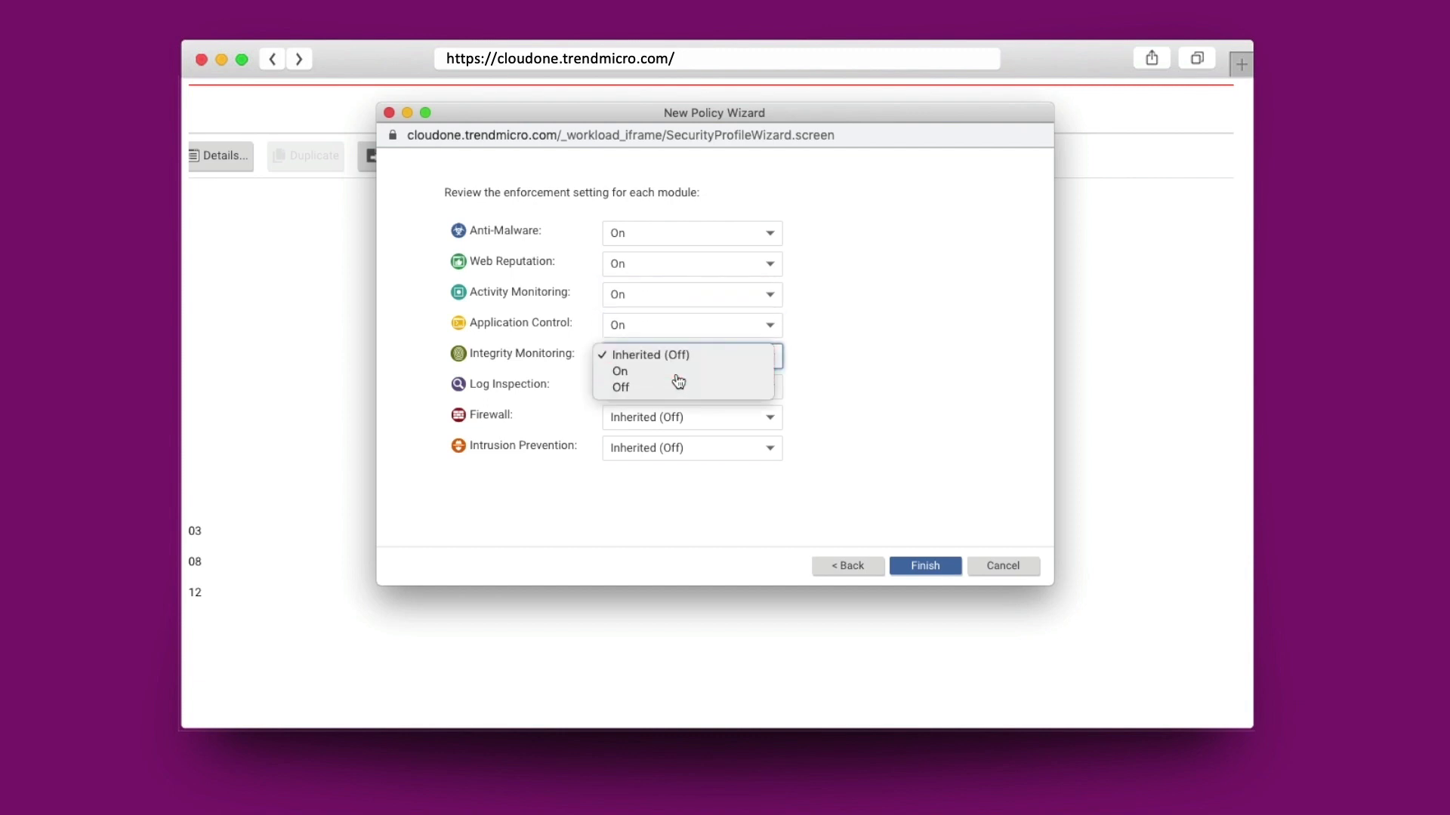
left_click(620, 371)
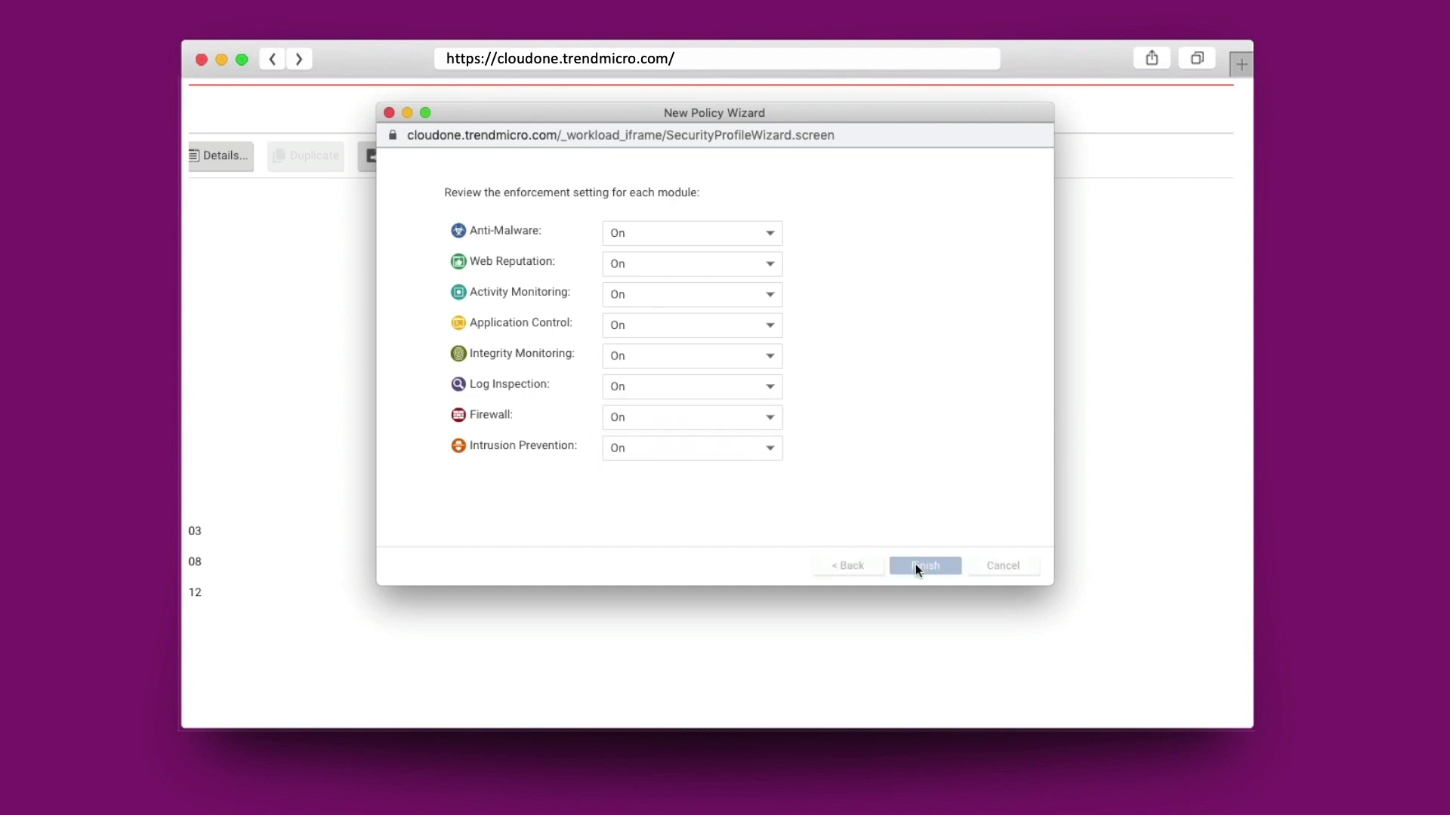
left_click(924, 566)
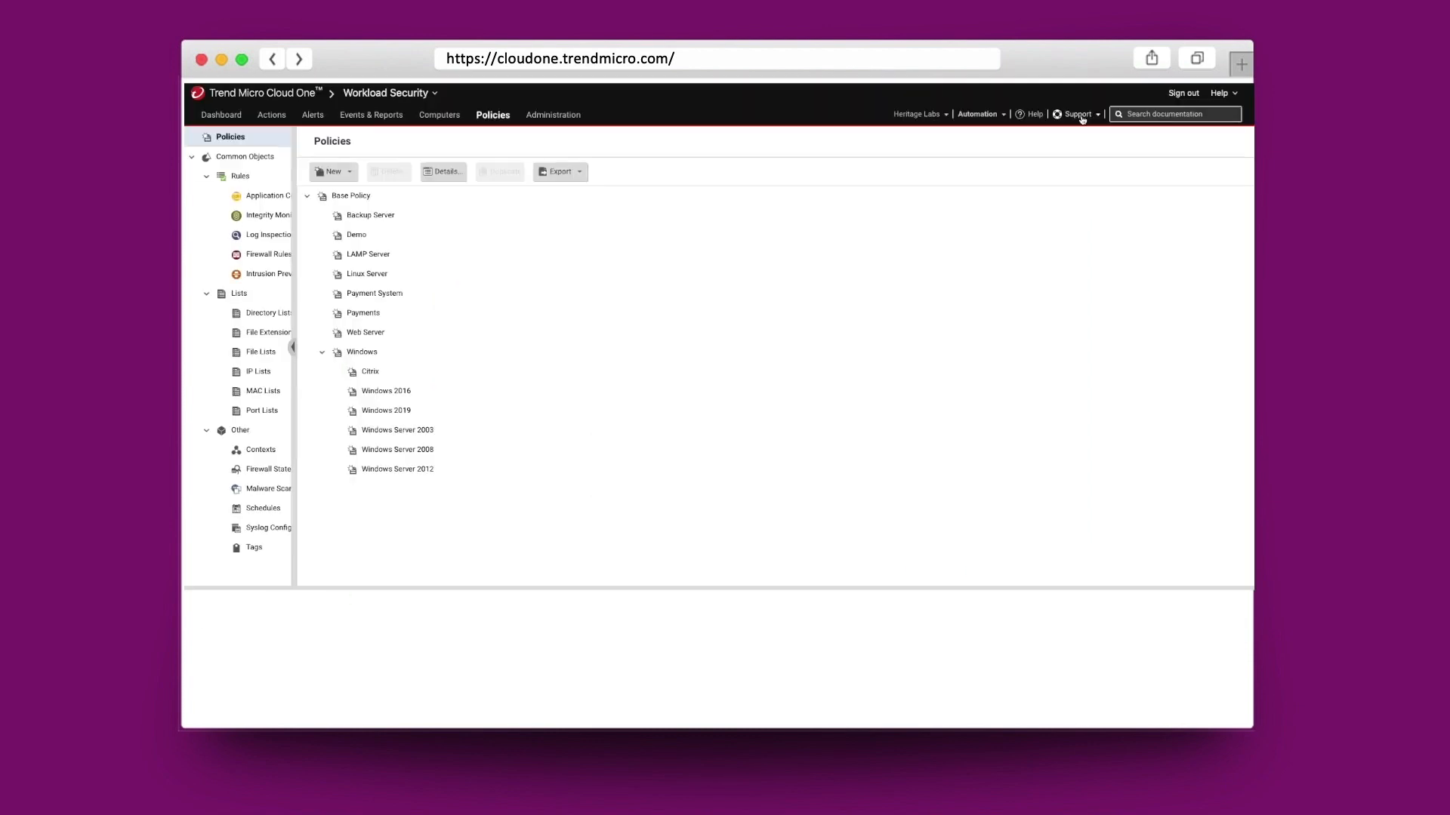
left_click(1076, 114)
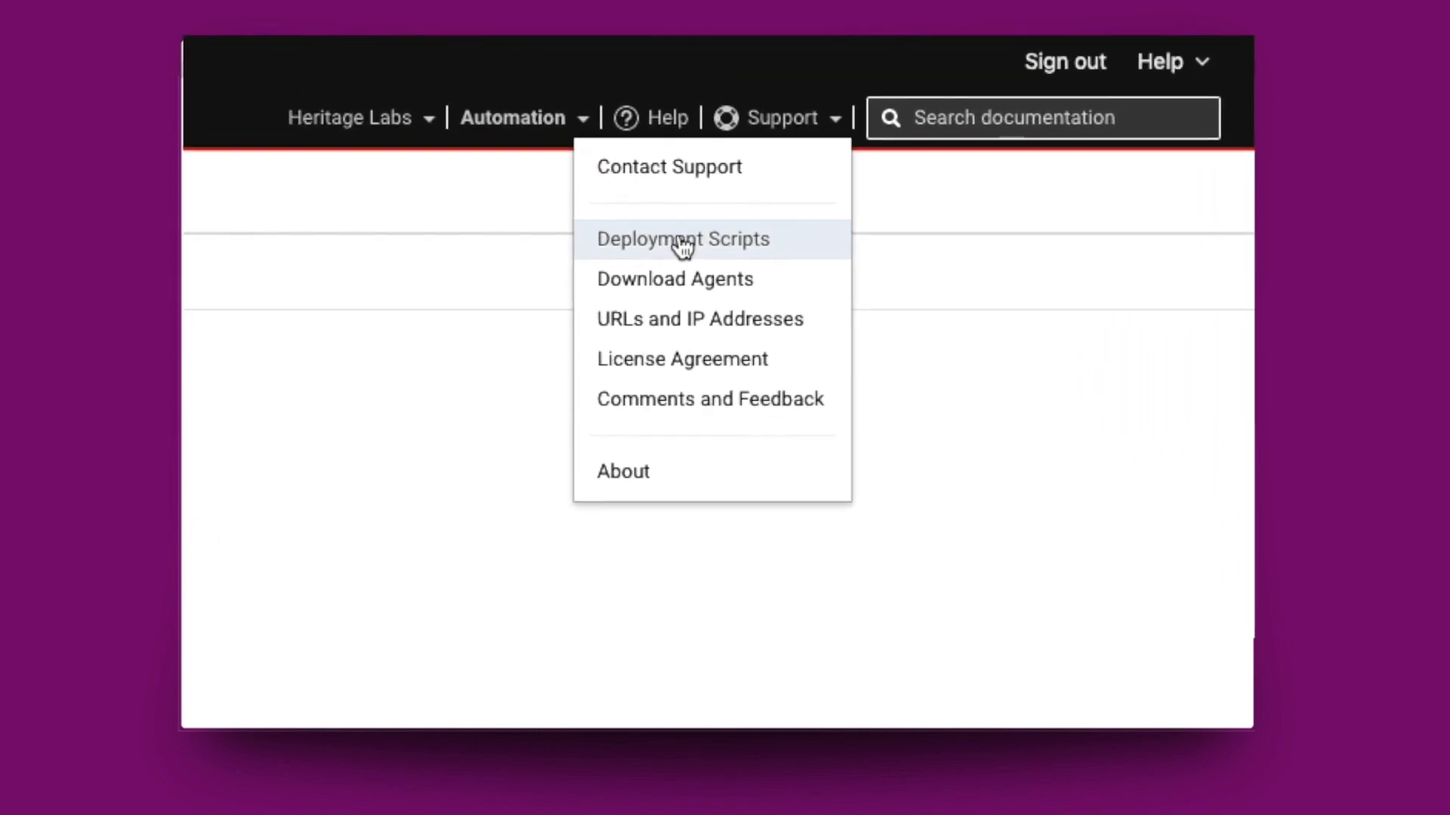
left_click(684, 239)
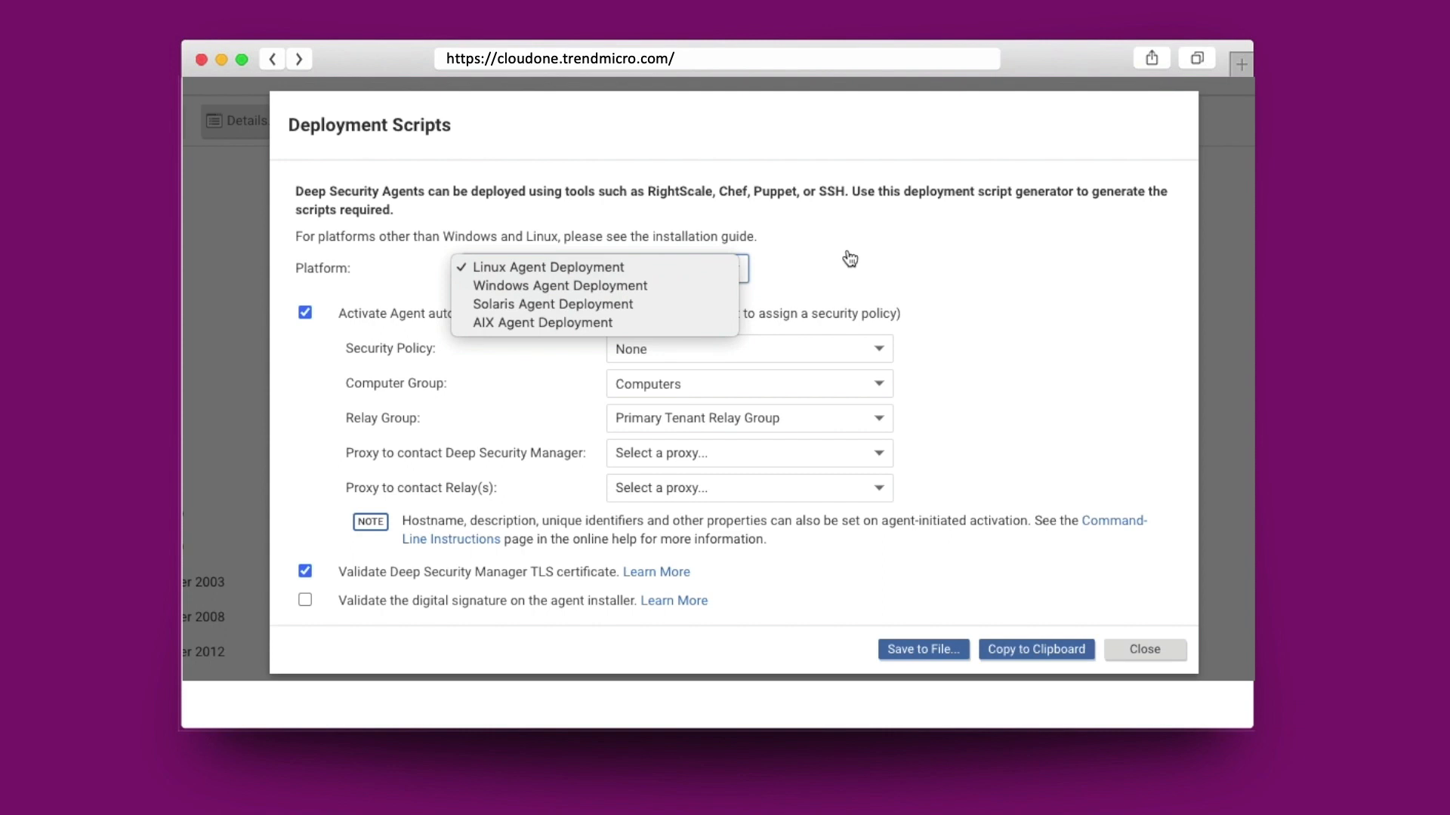
Generate a Linux Agent Deployment script with the Base Policy > Payments policy and copy it.
left_click(749, 349)
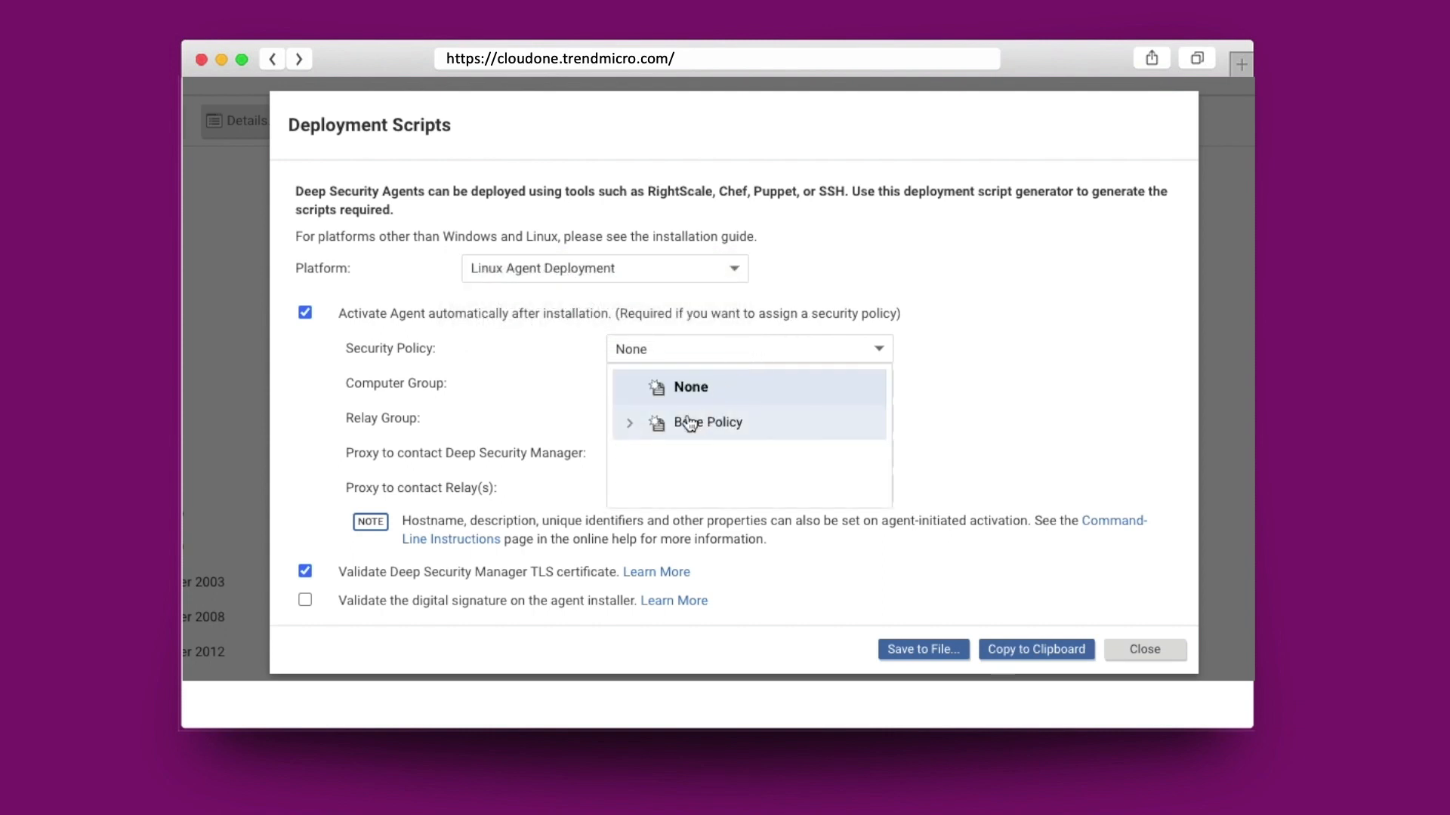
scroll("down", 3)
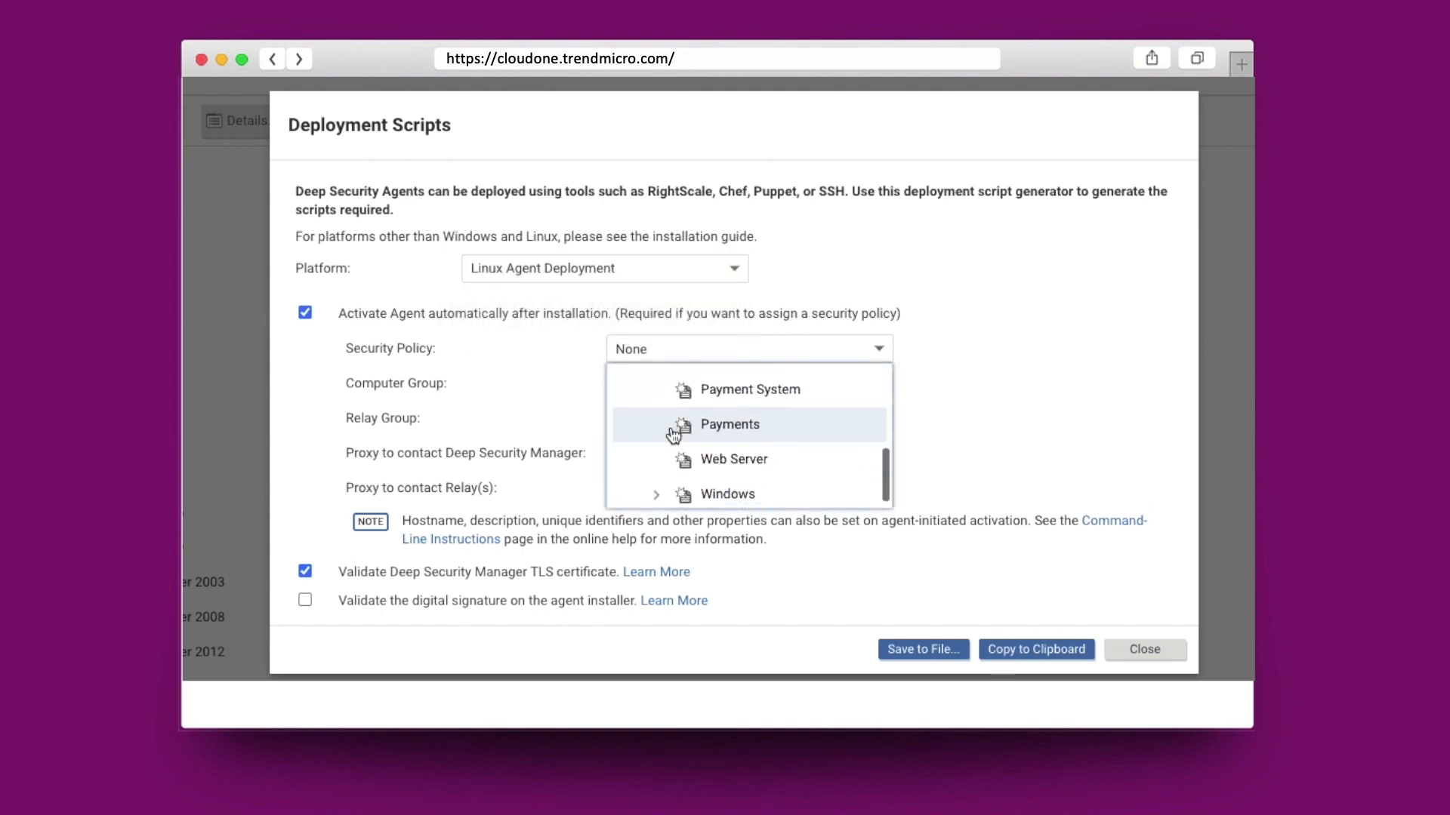
left_click(730, 424)
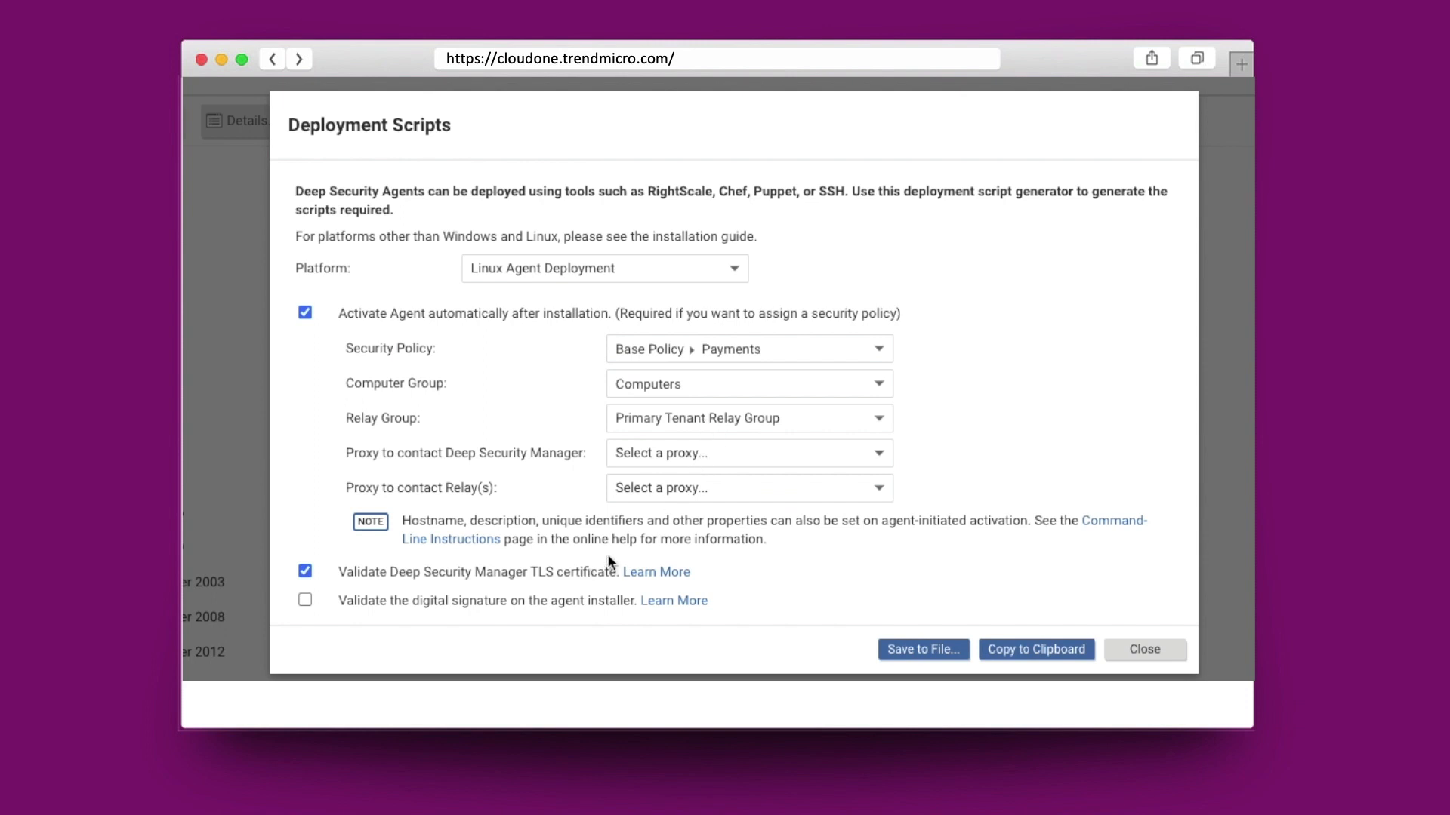
left_click(1036, 649)
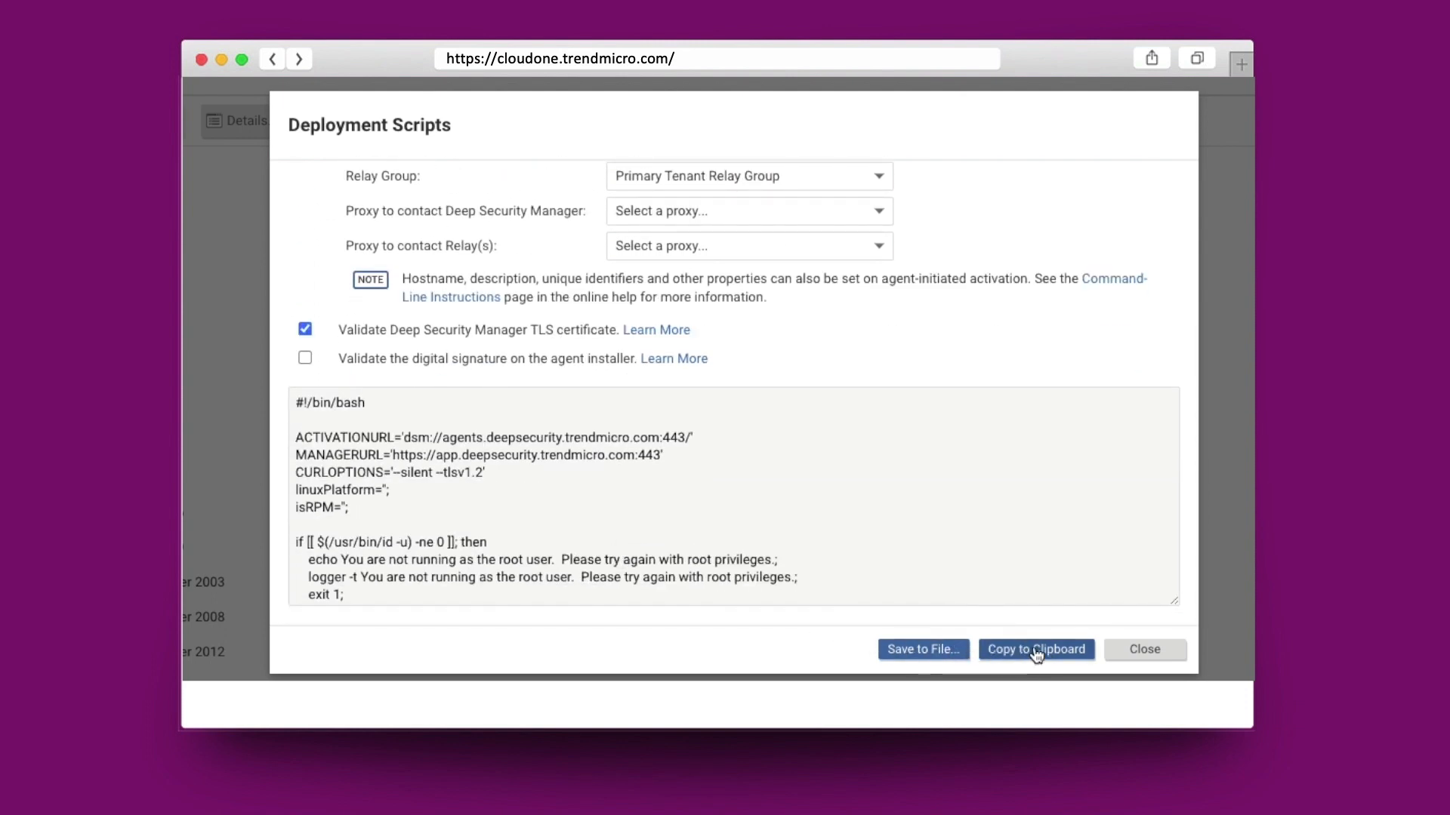
left_click(1145, 649)
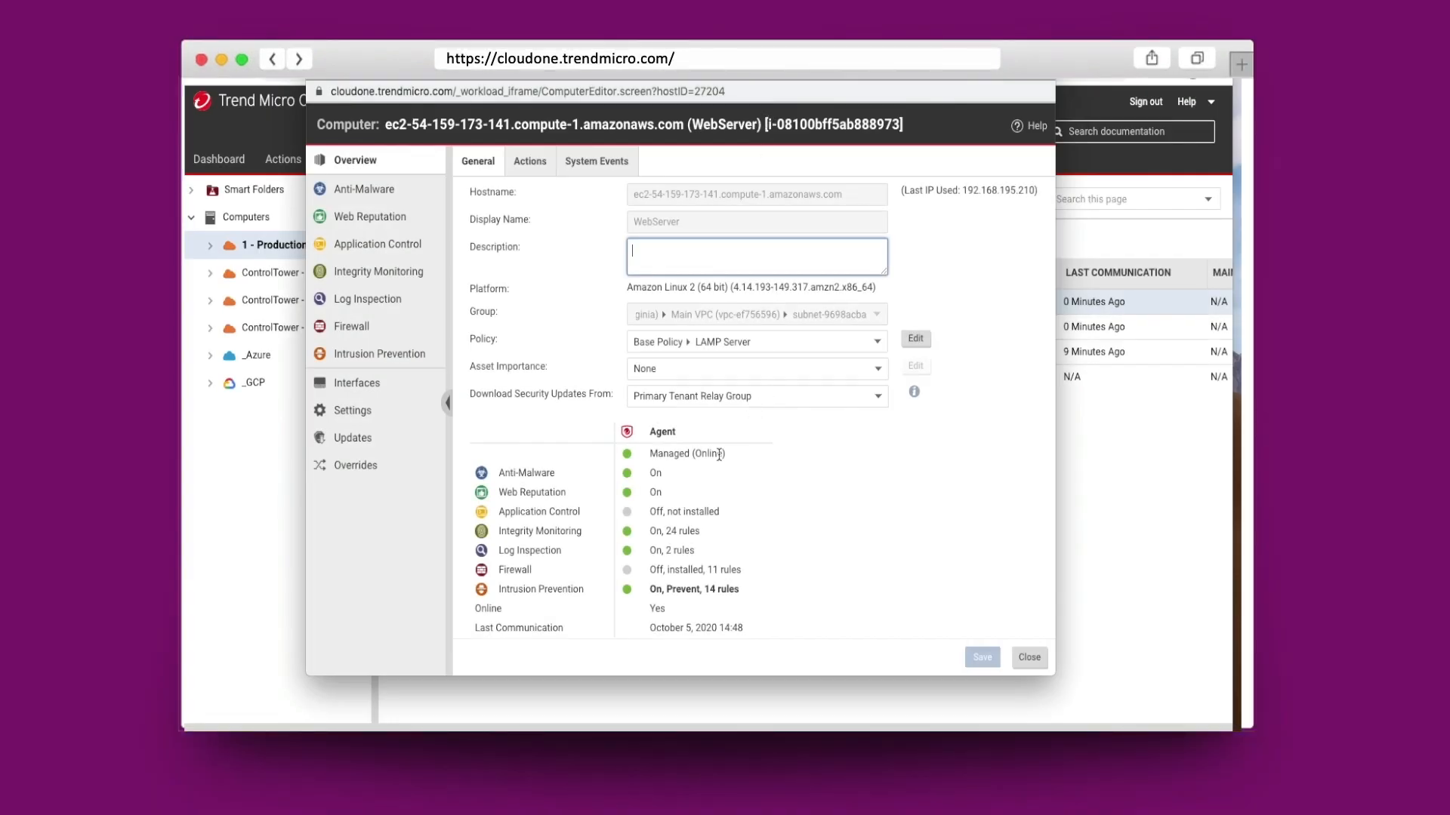
Scroll WebServer's Overview to the Virtual machine Summary showing Amazon Linux, powered on.
scroll("down", 3)
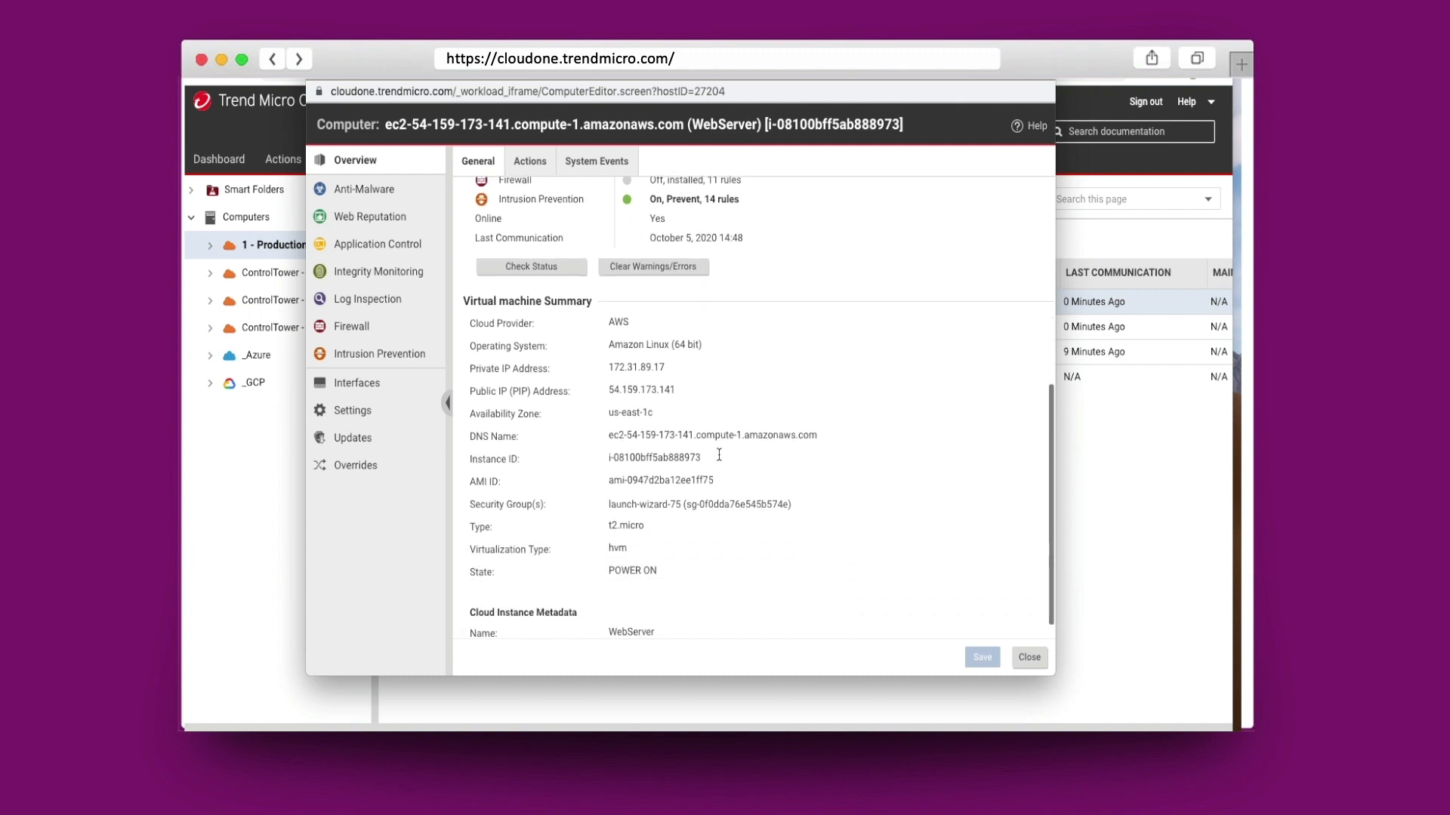
scroll("down", 3)
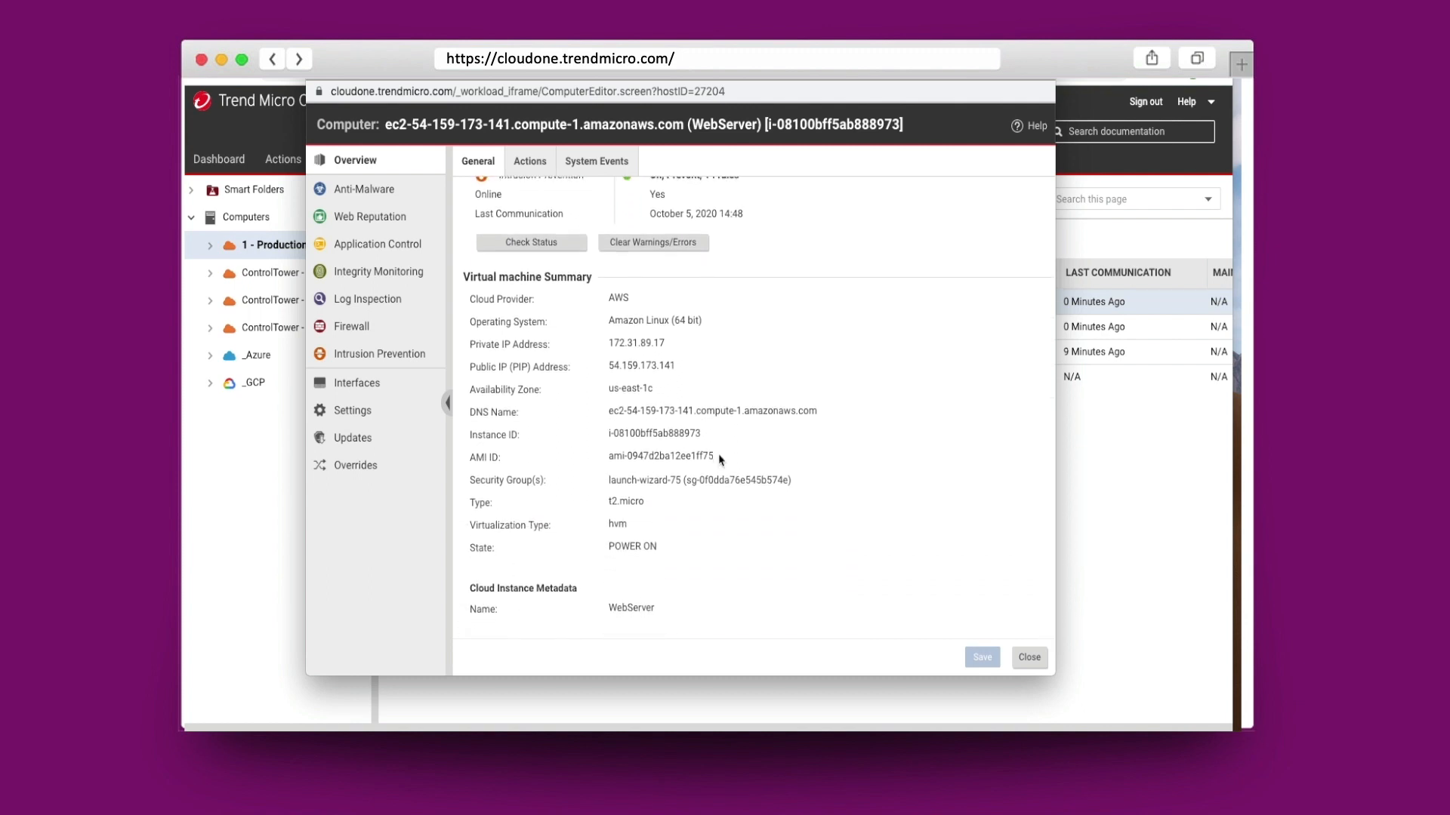